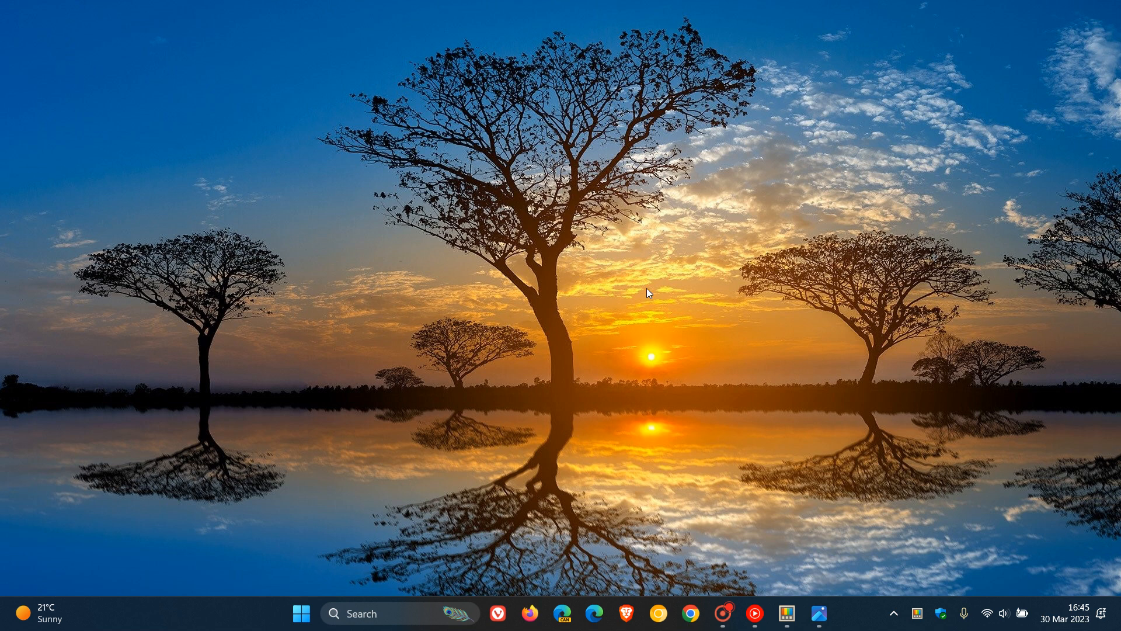
mouse_move(792, 452)
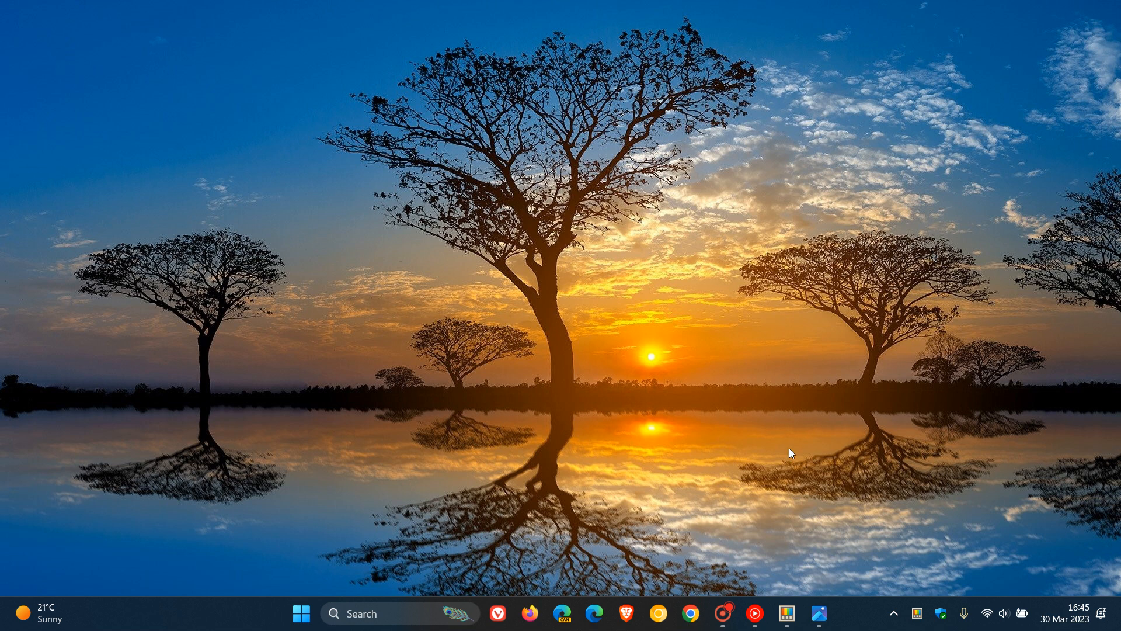
Bring up PowerToys Settings on the General page from the taskbar icon.
click(786, 614)
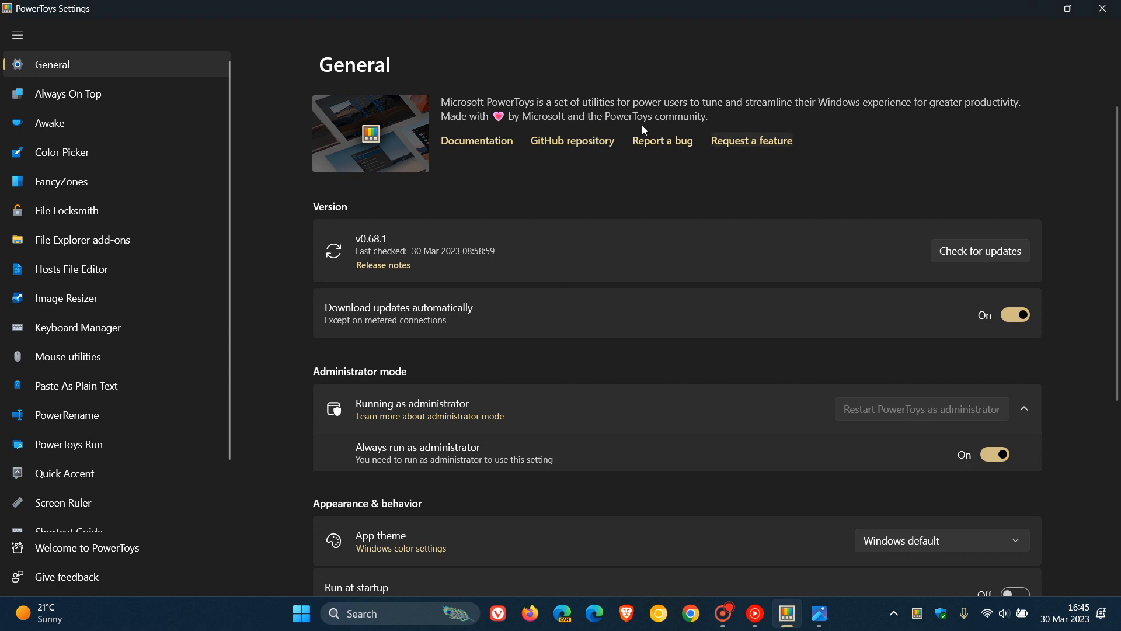
mouse_move(648, 169)
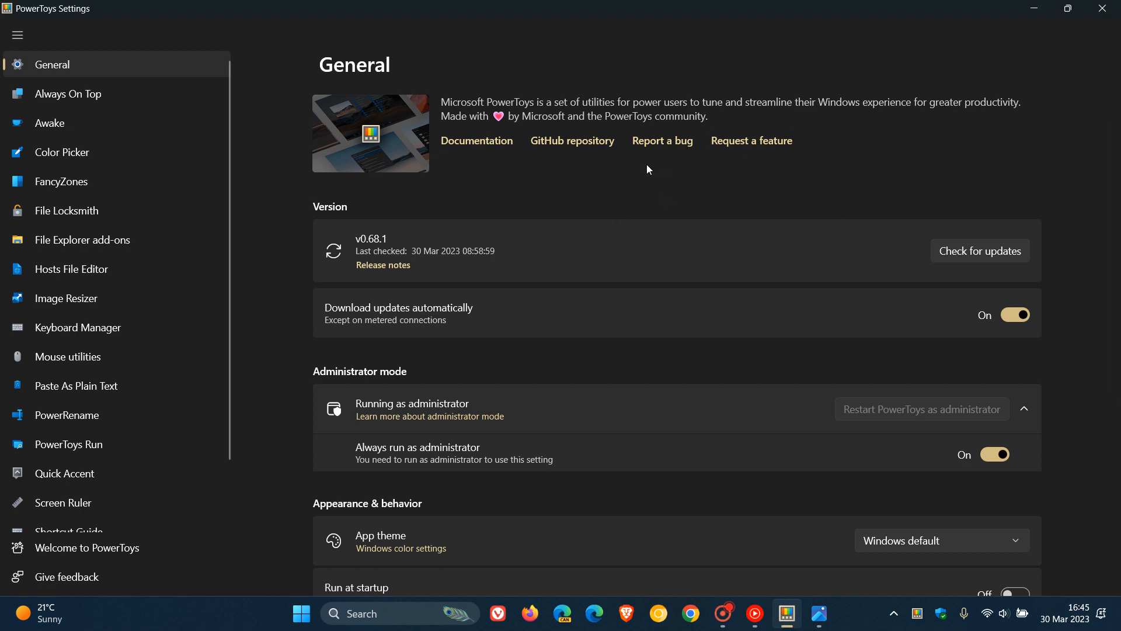
mouse_move(116, 181)
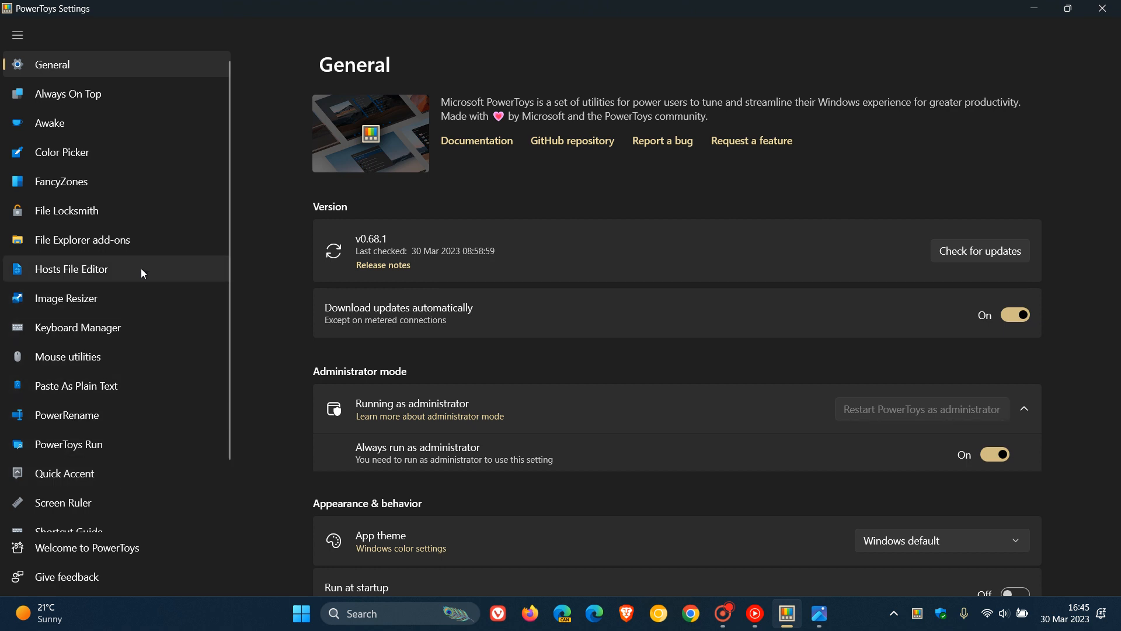
mouse_move(844, 172)
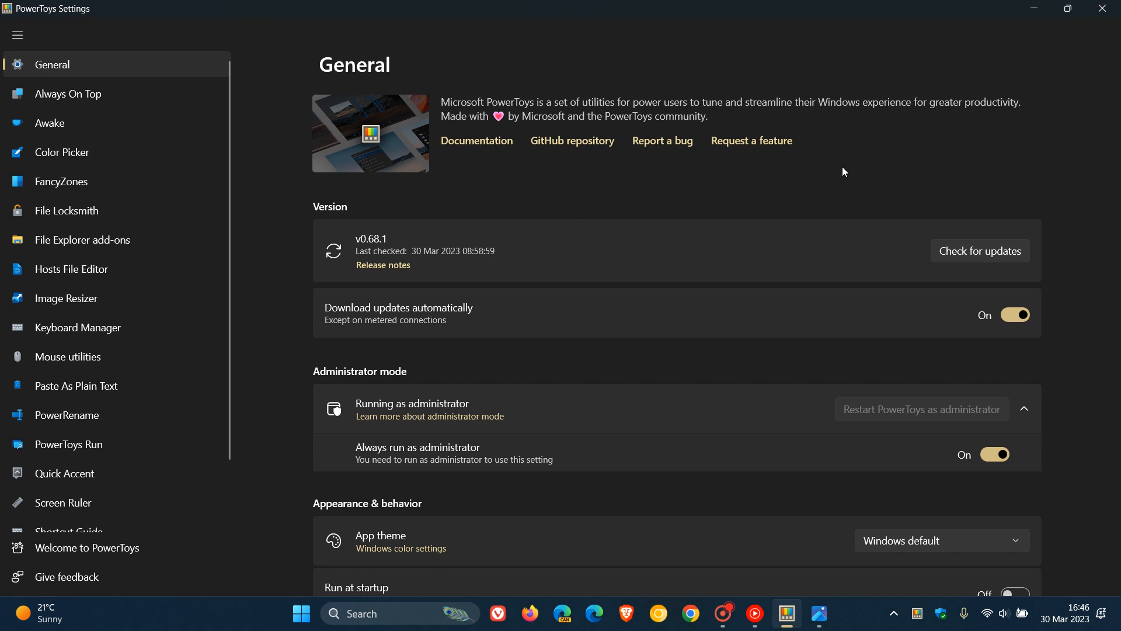
mouse_move(1035, 21)
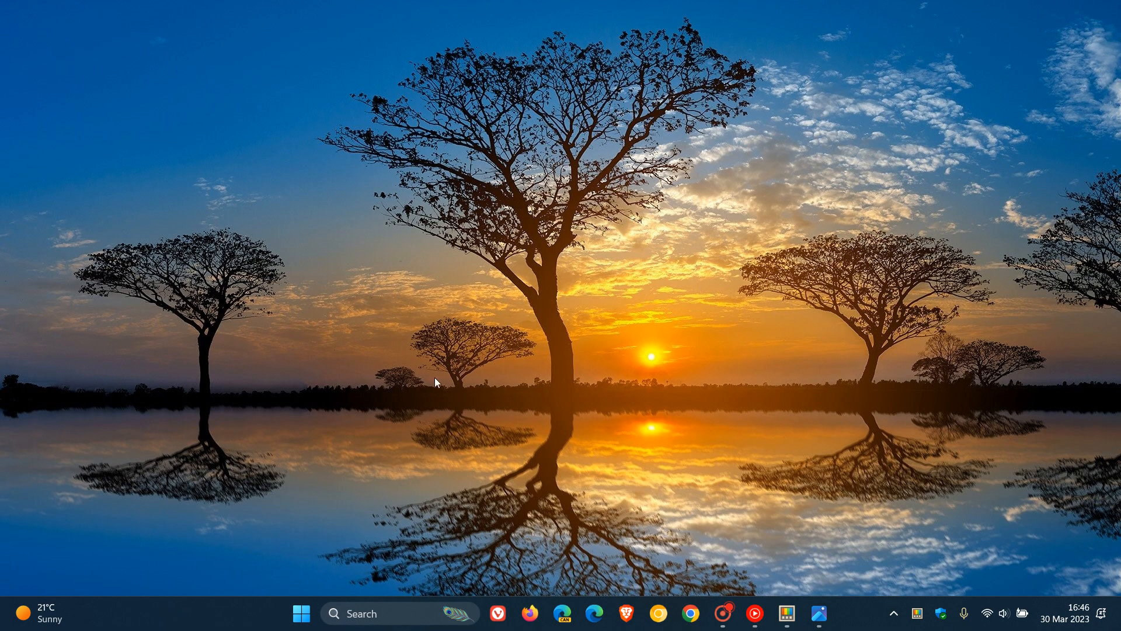
mouse_move(619, 293)
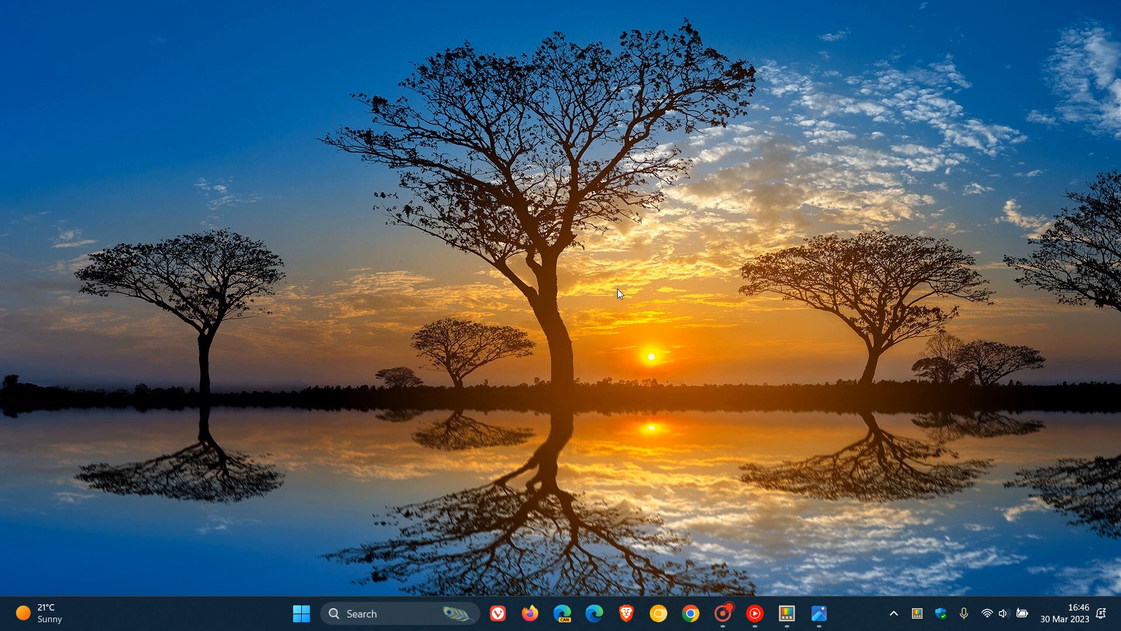
mouse_move(318, 462)
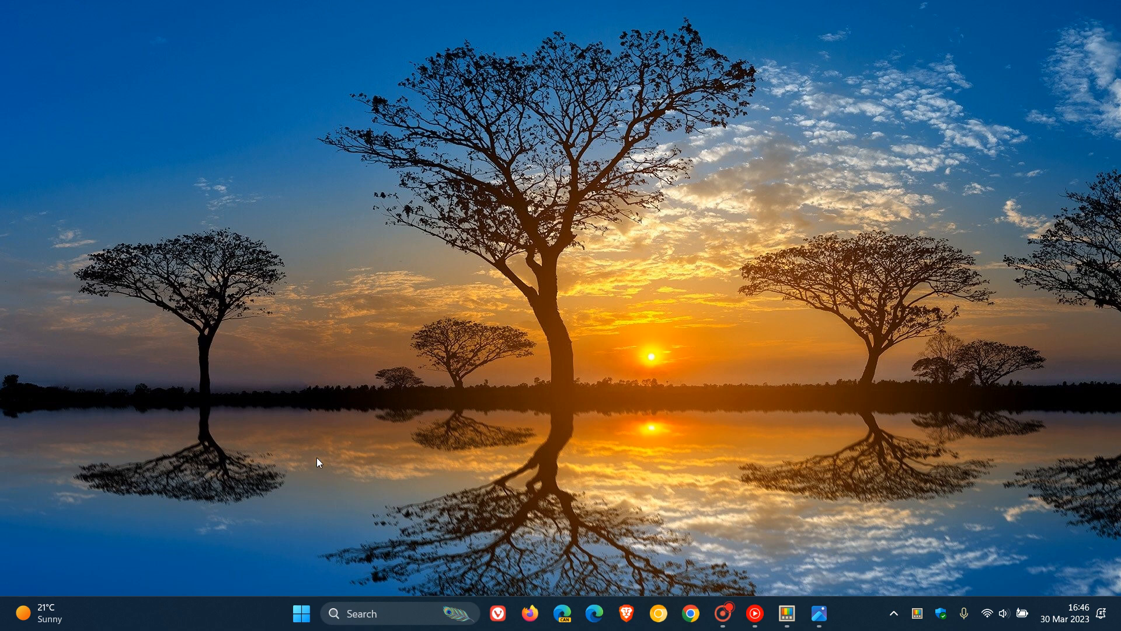
mouse_move(301, 614)
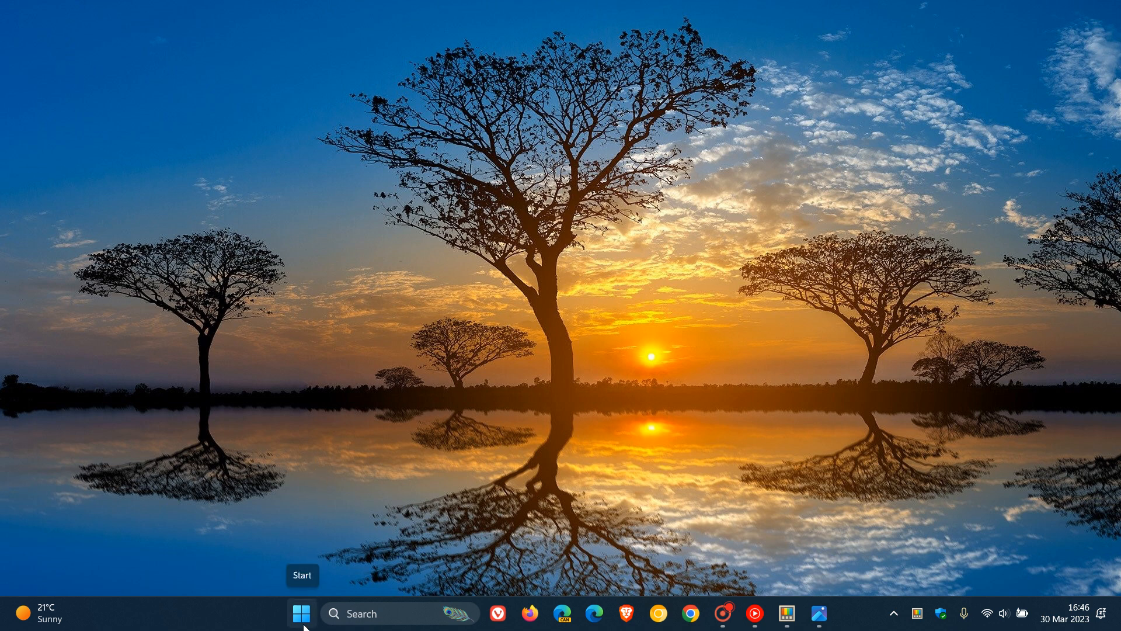
right_click(300, 612)
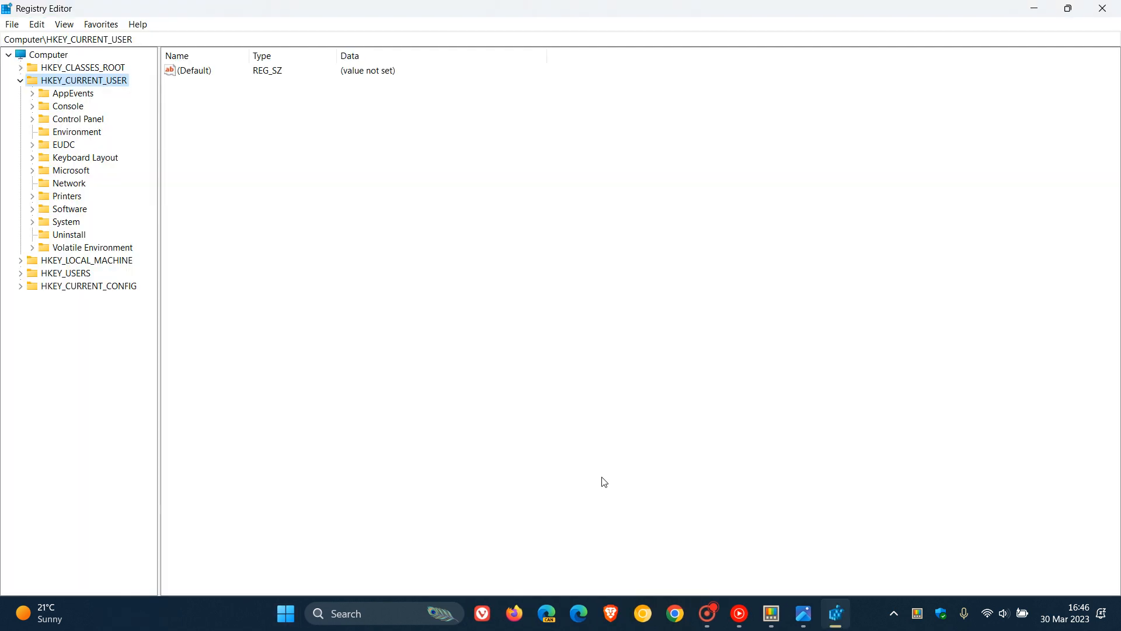
mouse_move(372, 219)
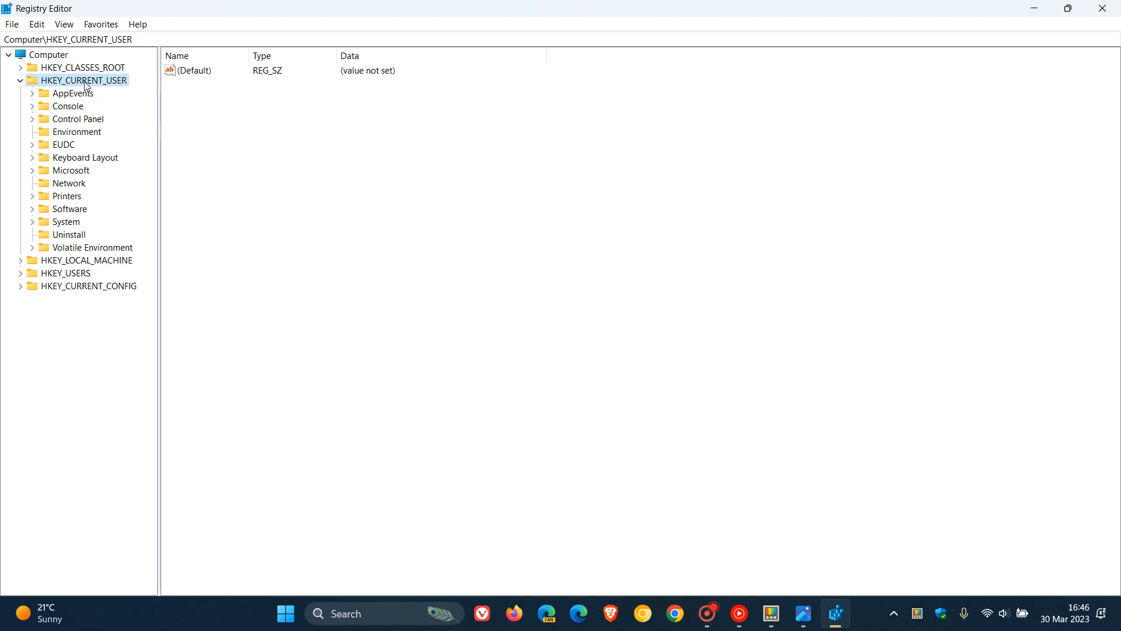
mouse_move(236, 233)
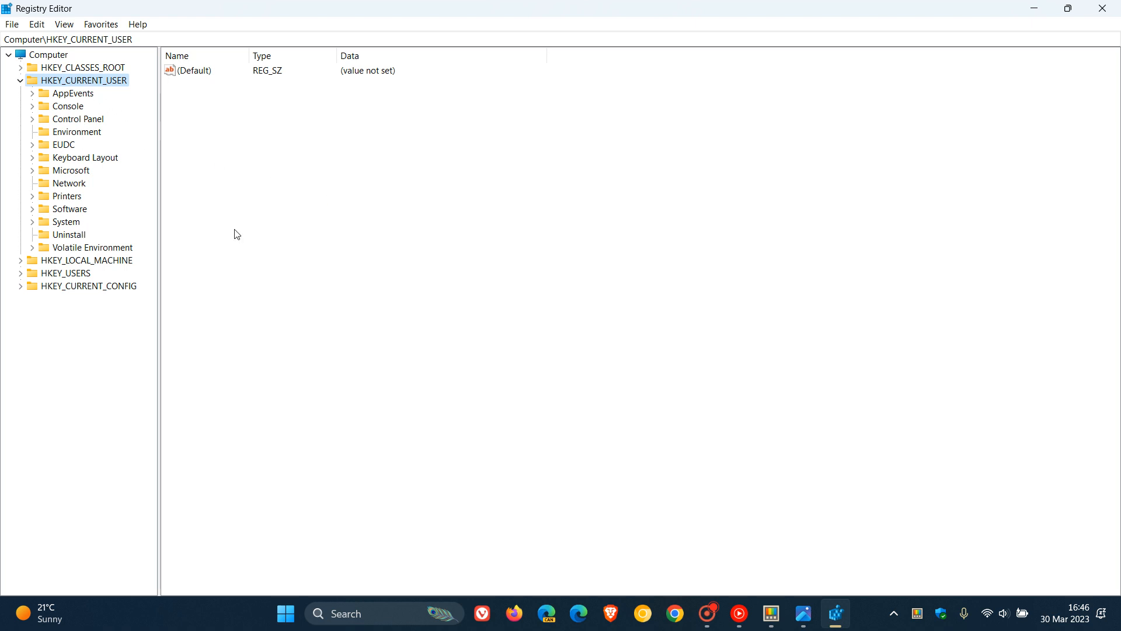
mouse_move(679, 341)
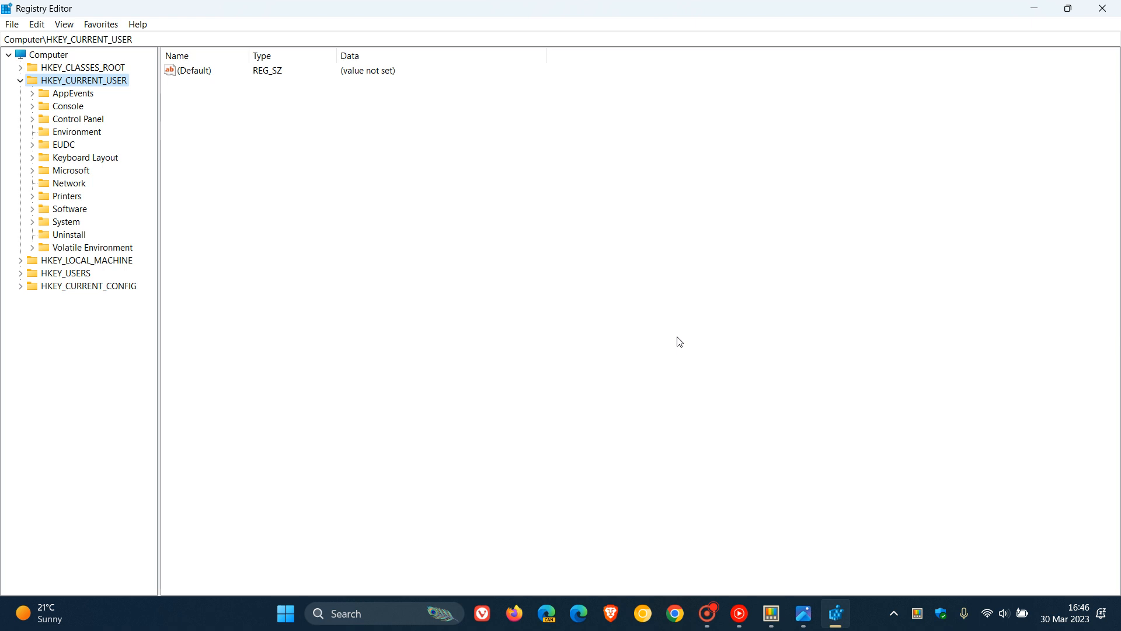
mouse_move(791, 281)
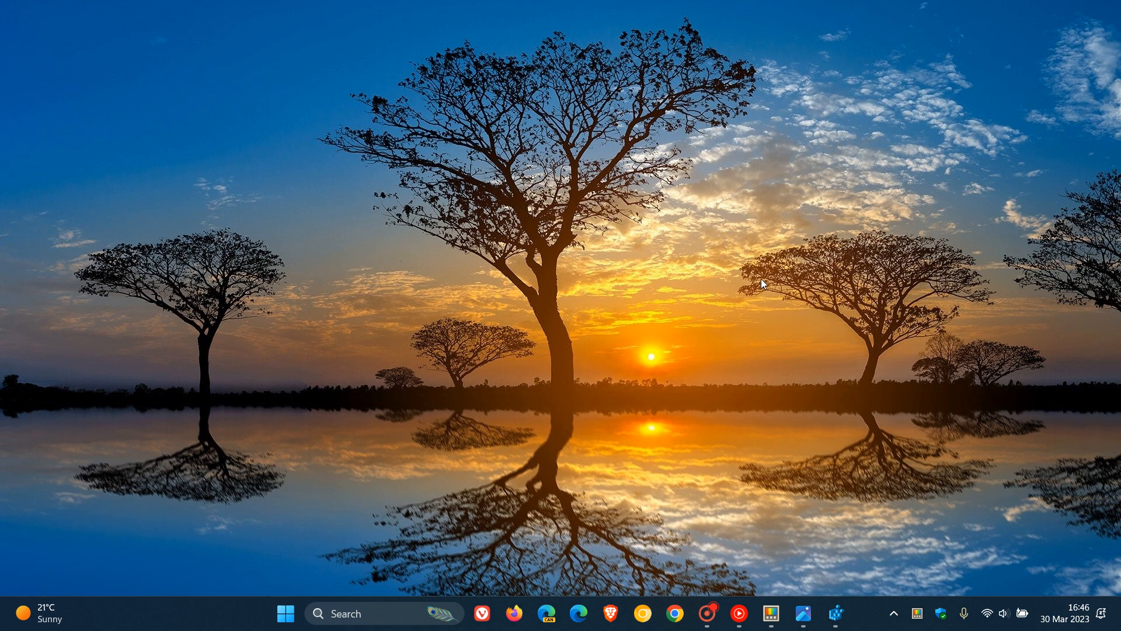
mouse_move(800, 503)
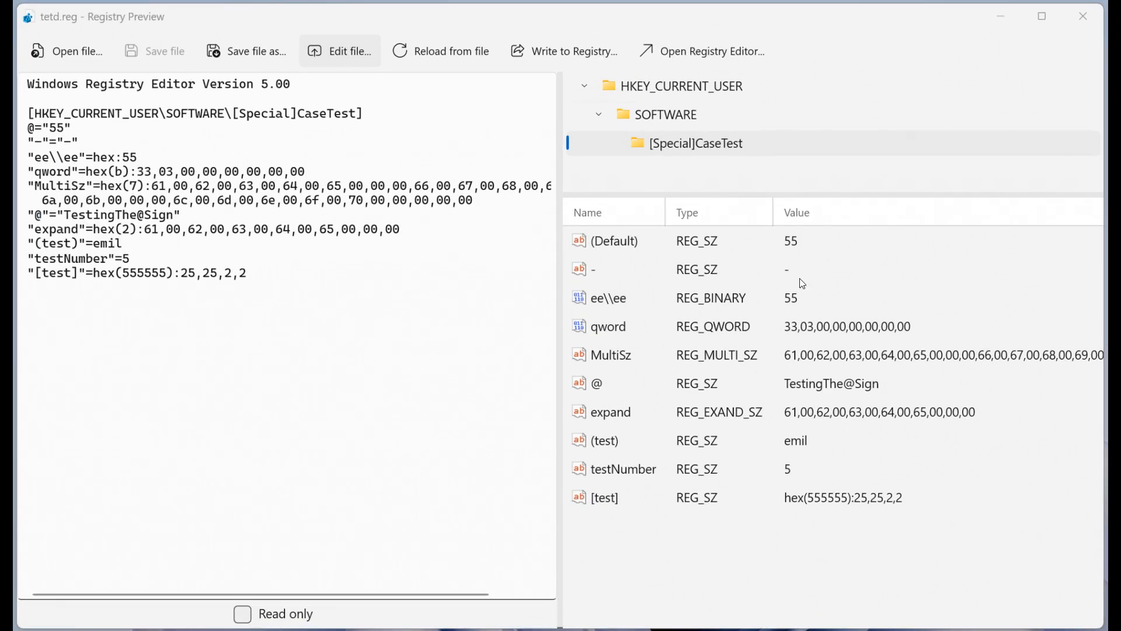
mouse_move(758, 277)
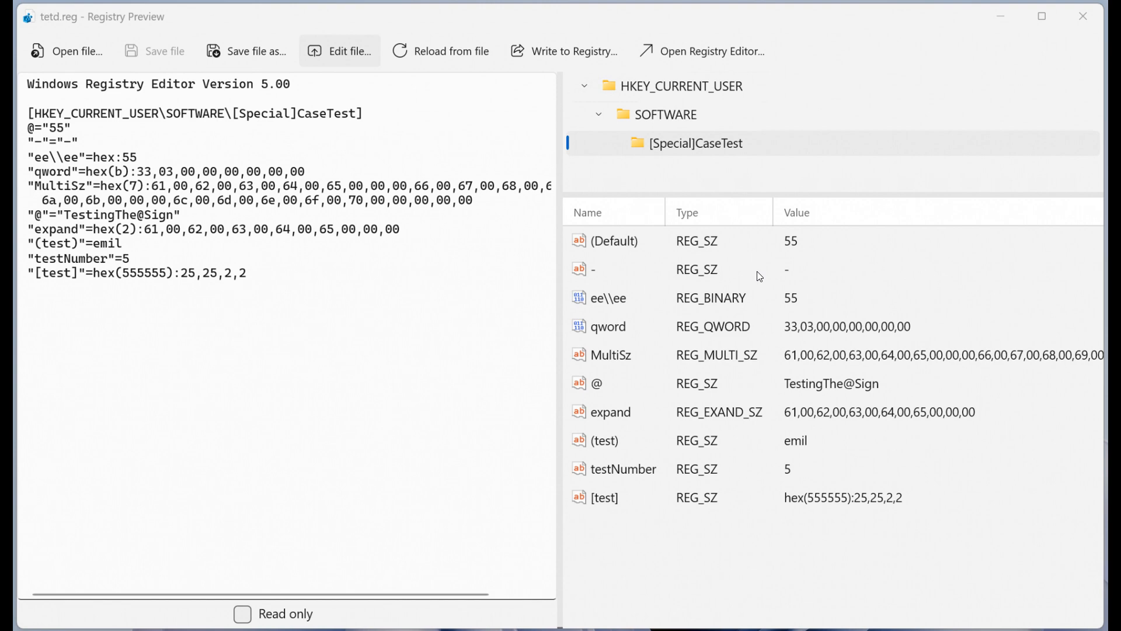
mouse_move(782, 283)
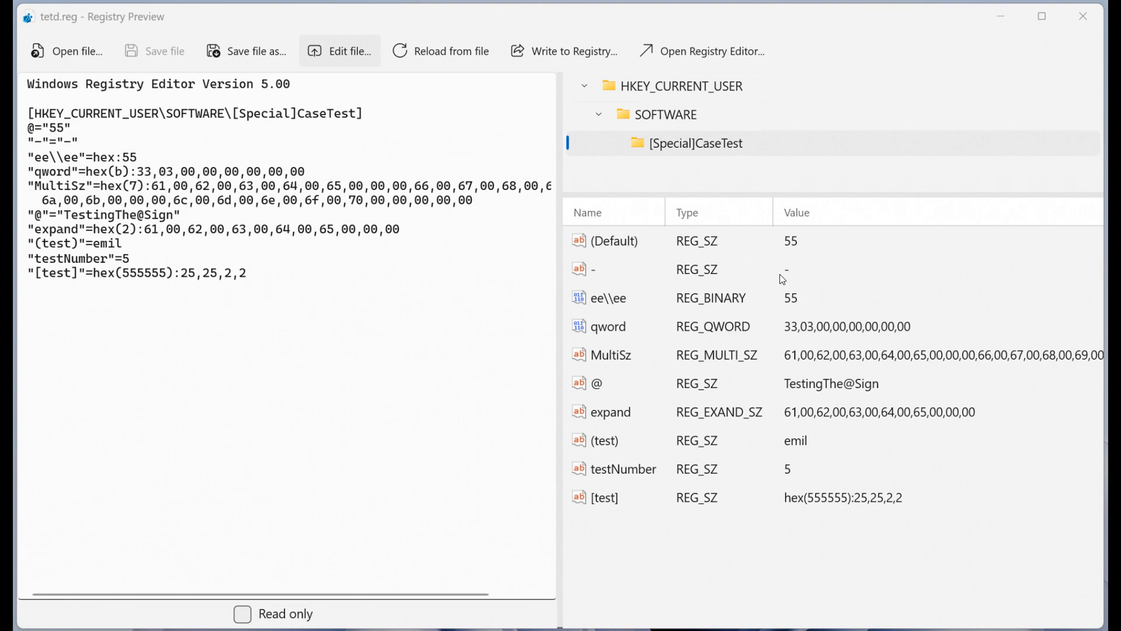
mouse_move(127, 20)
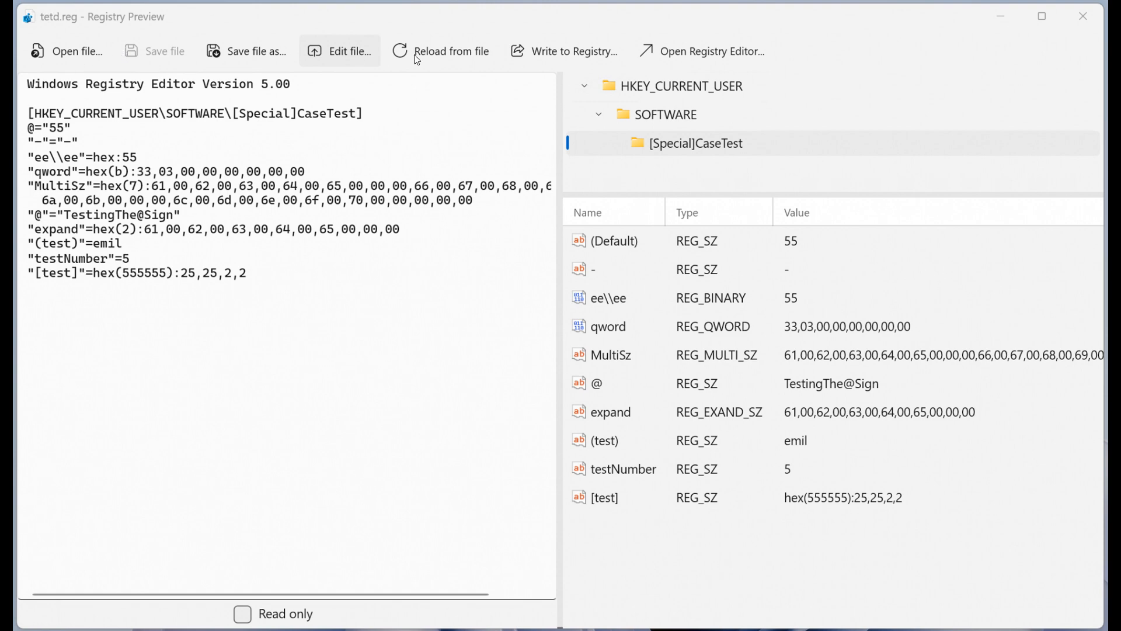
mouse_move(601, 64)
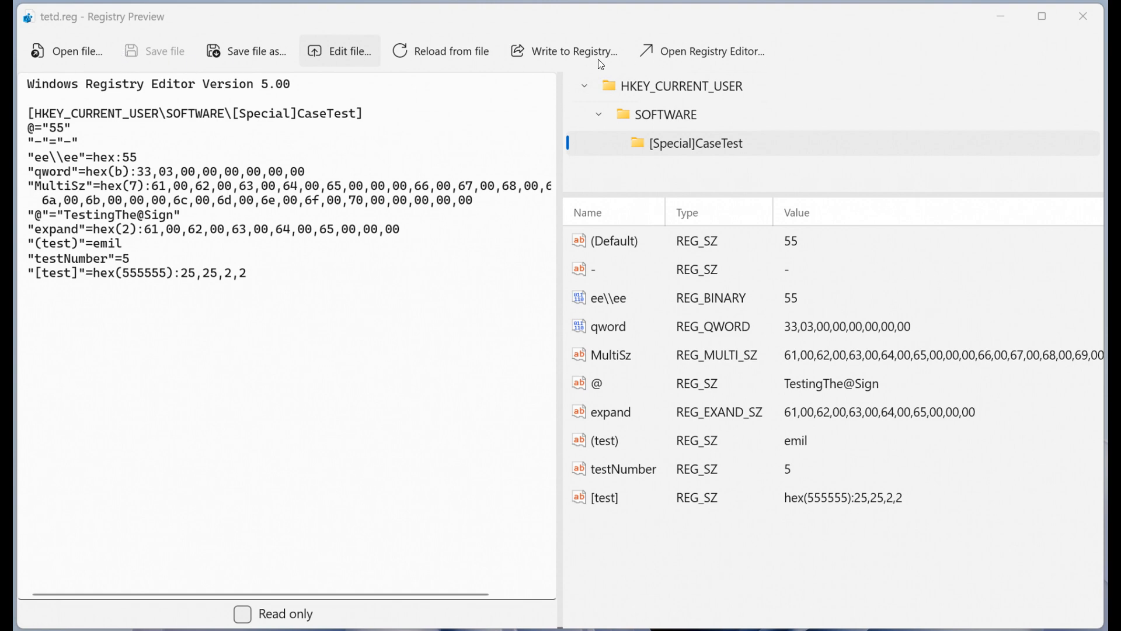
mouse_move(748, 53)
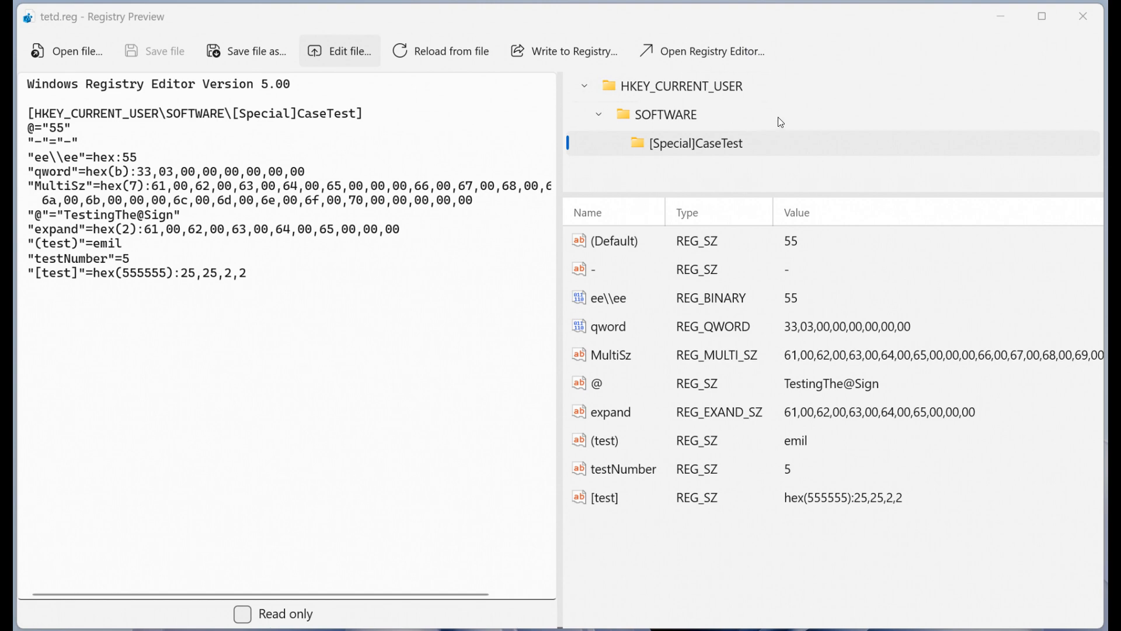
mouse_move(722, 33)
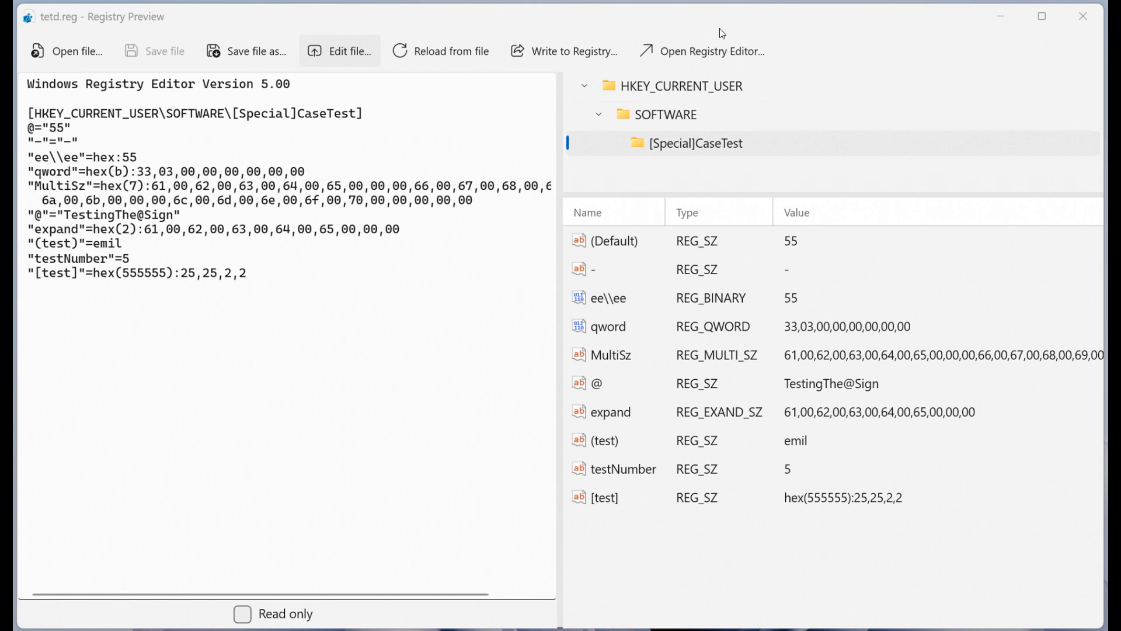
mouse_move(825, 102)
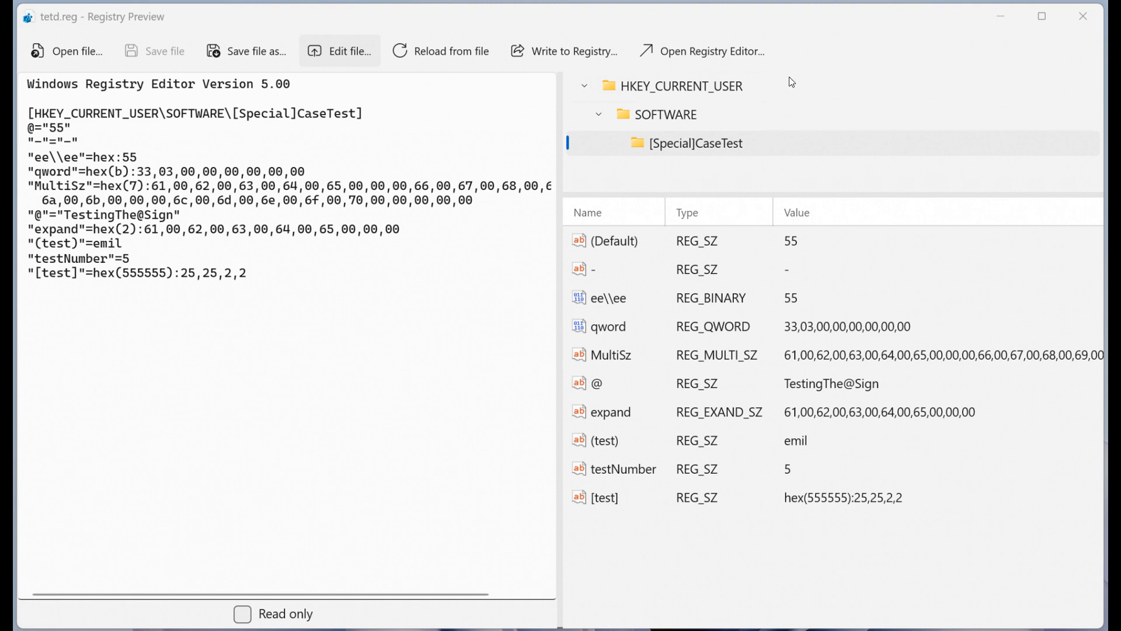
mouse_move(795, 462)
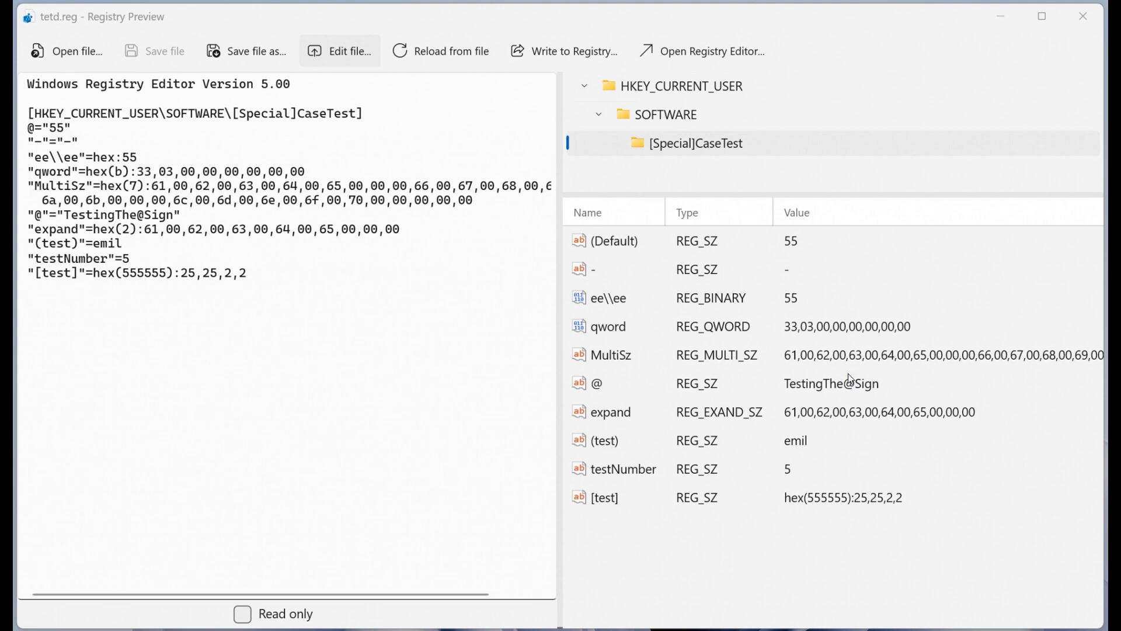
mouse_move(239, 436)
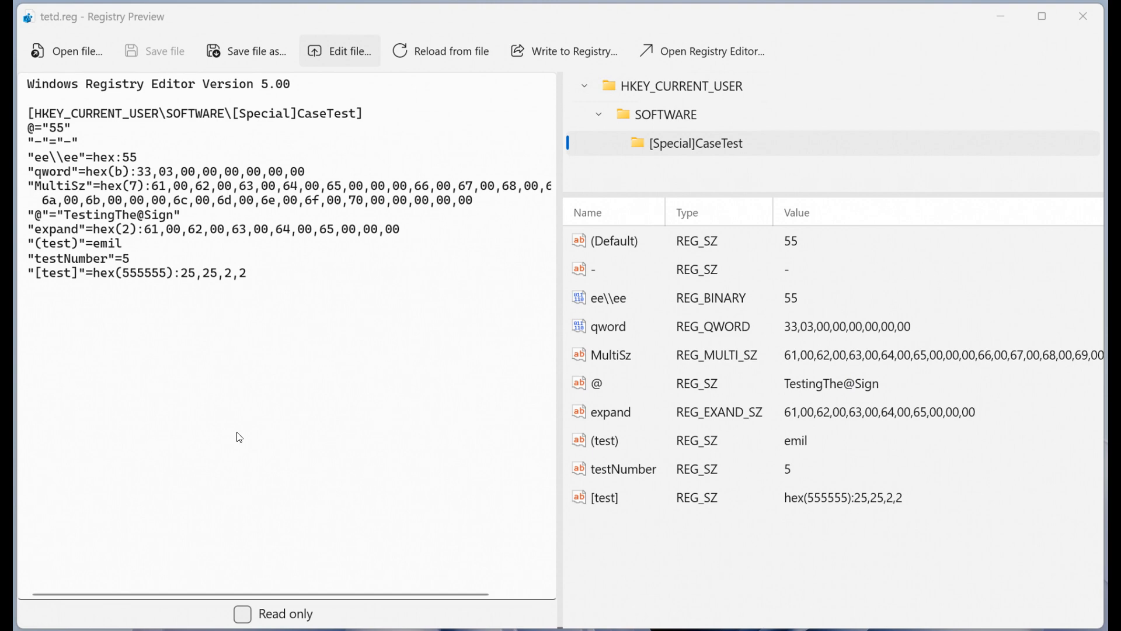
mouse_move(438, 353)
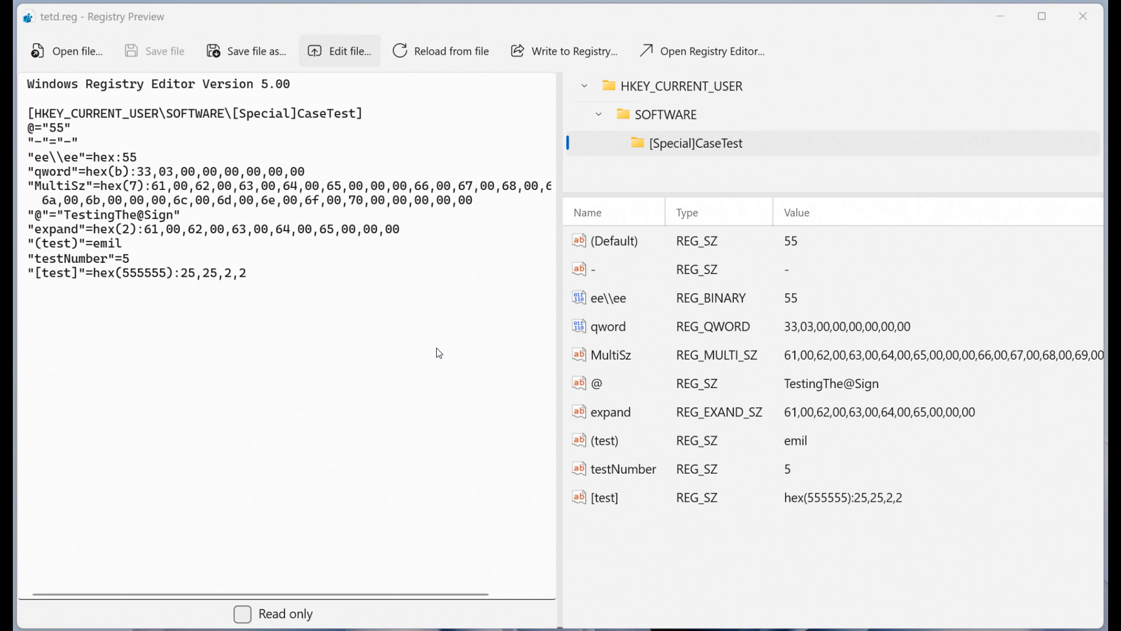
mouse_move(256, 376)
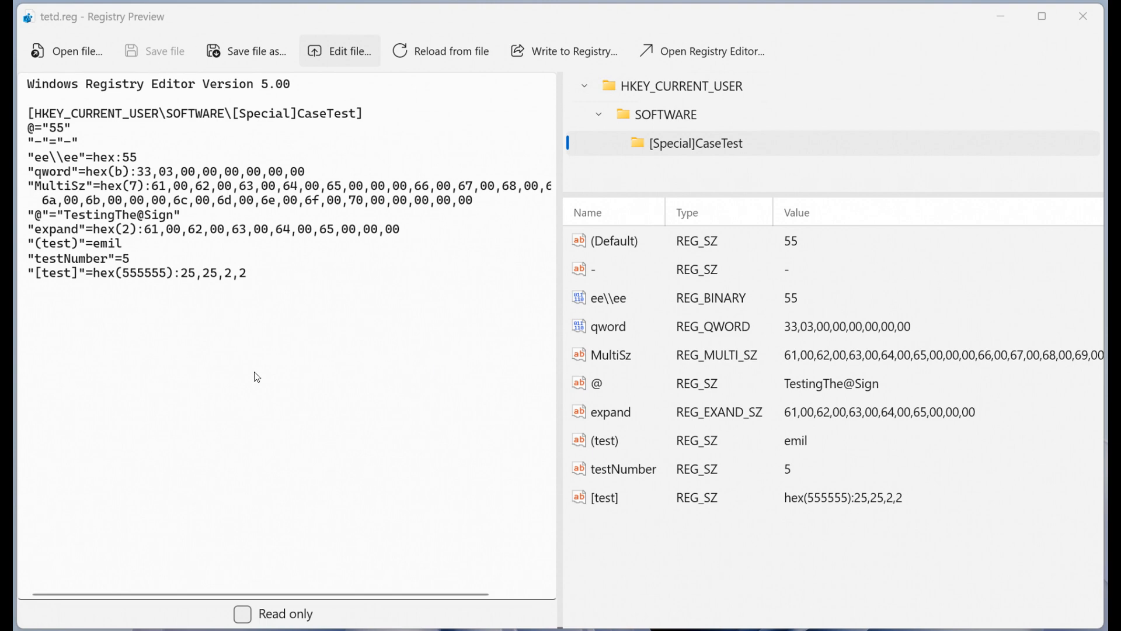
mouse_move(440, 340)
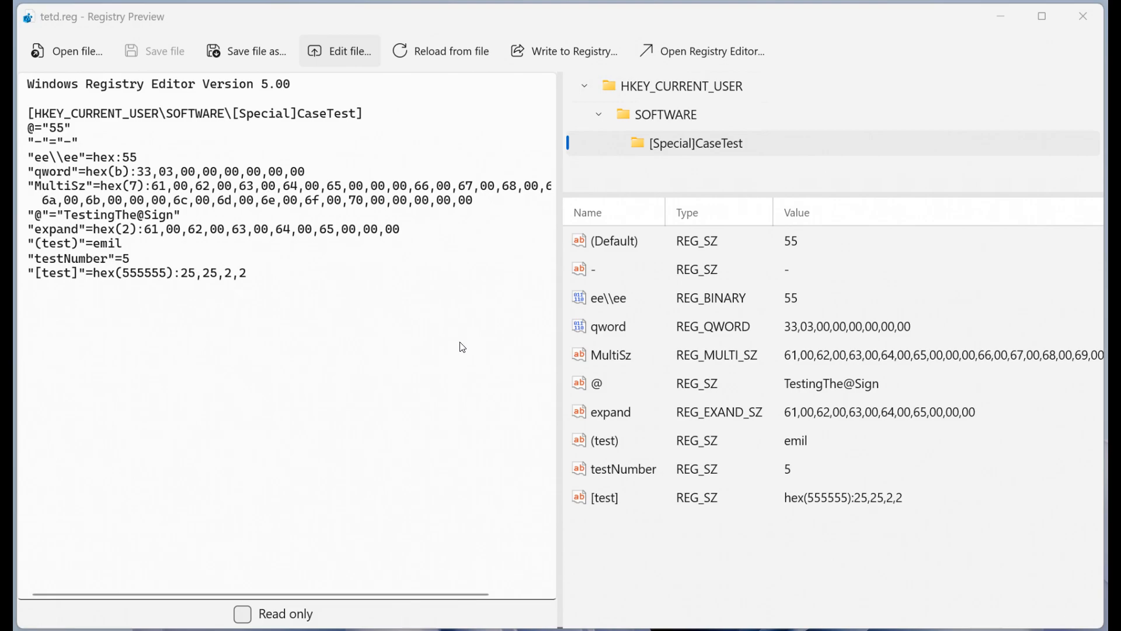
Show a registry file's context menu on the desktop with Merge, Edit and Preview options.
right_click(404, 376)
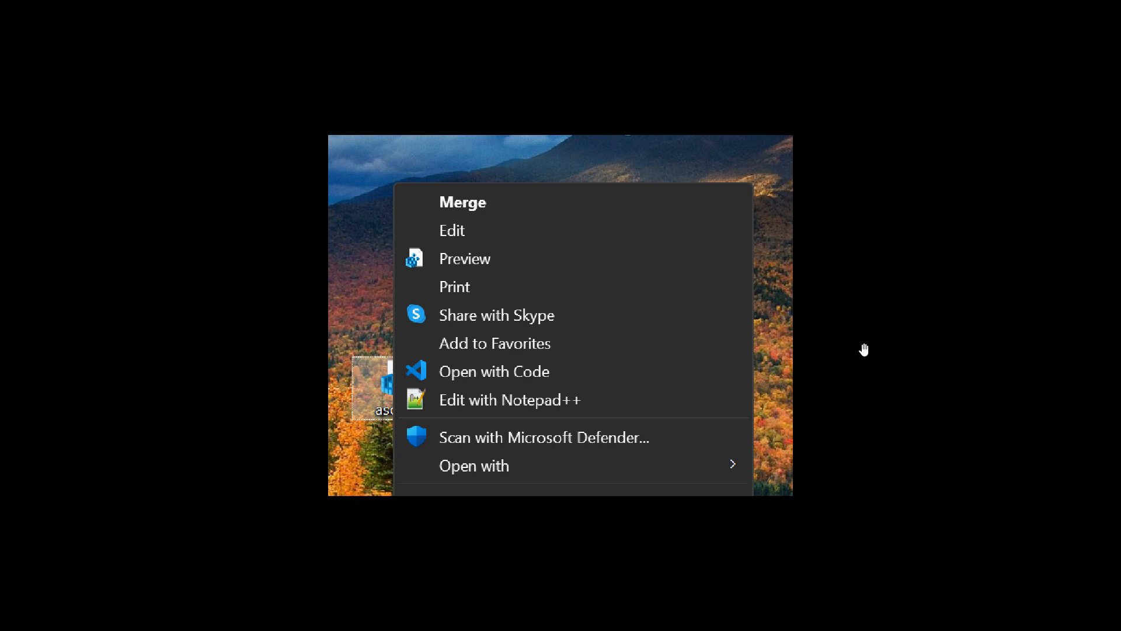
mouse_move(875, 345)
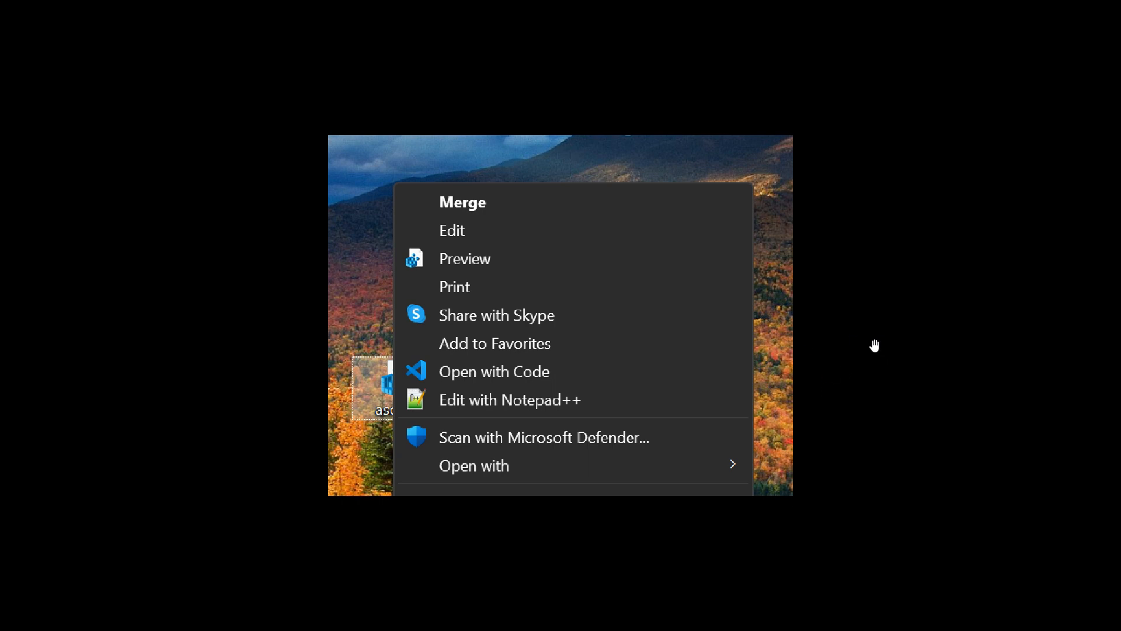
mouse_move(762, 343)
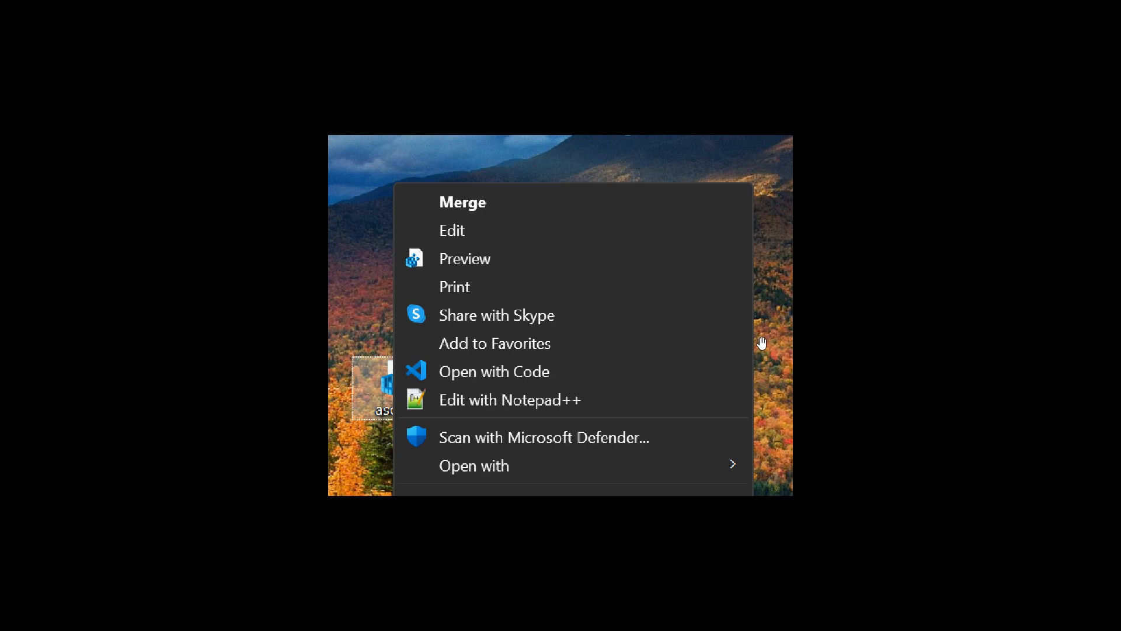
mouse_move(507, 267)
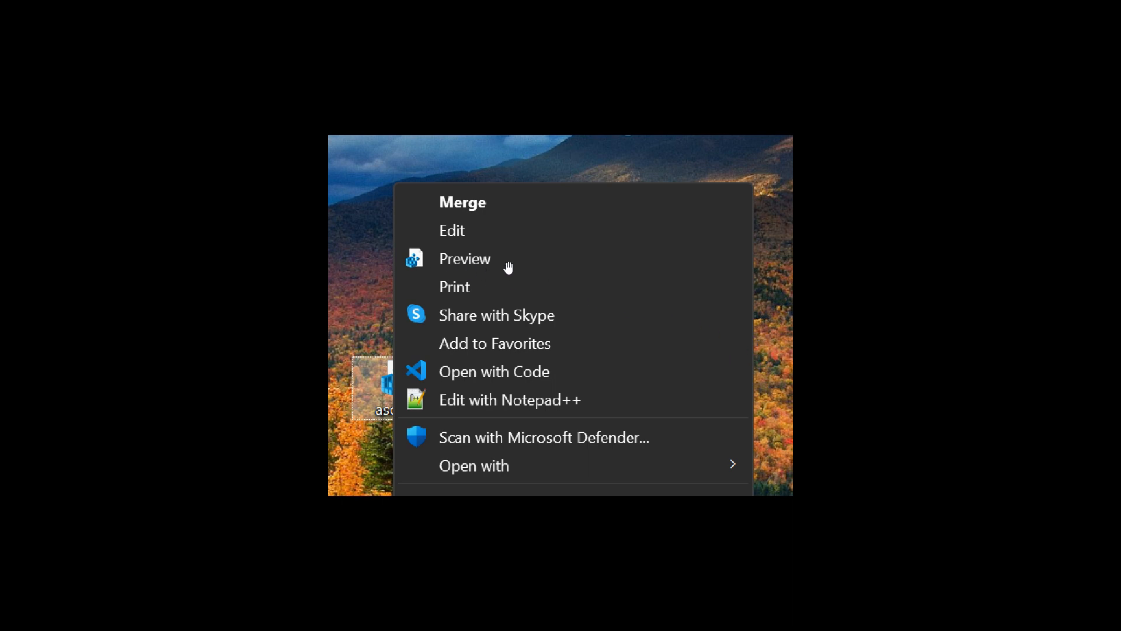
mouse_move(415, 258)
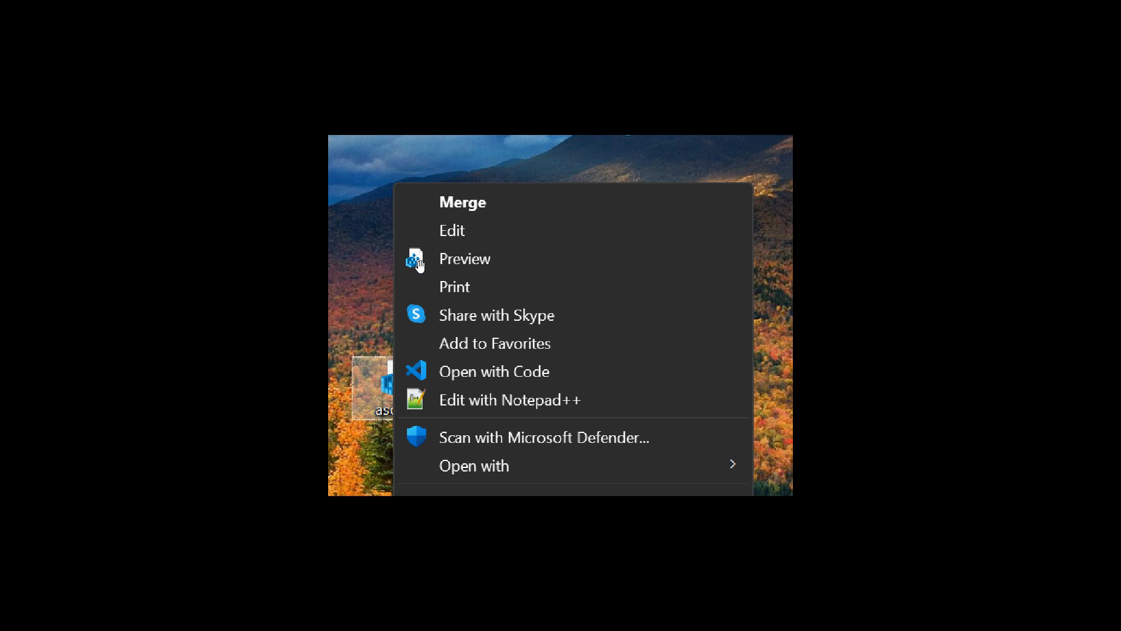
mouse_move(488, 266)
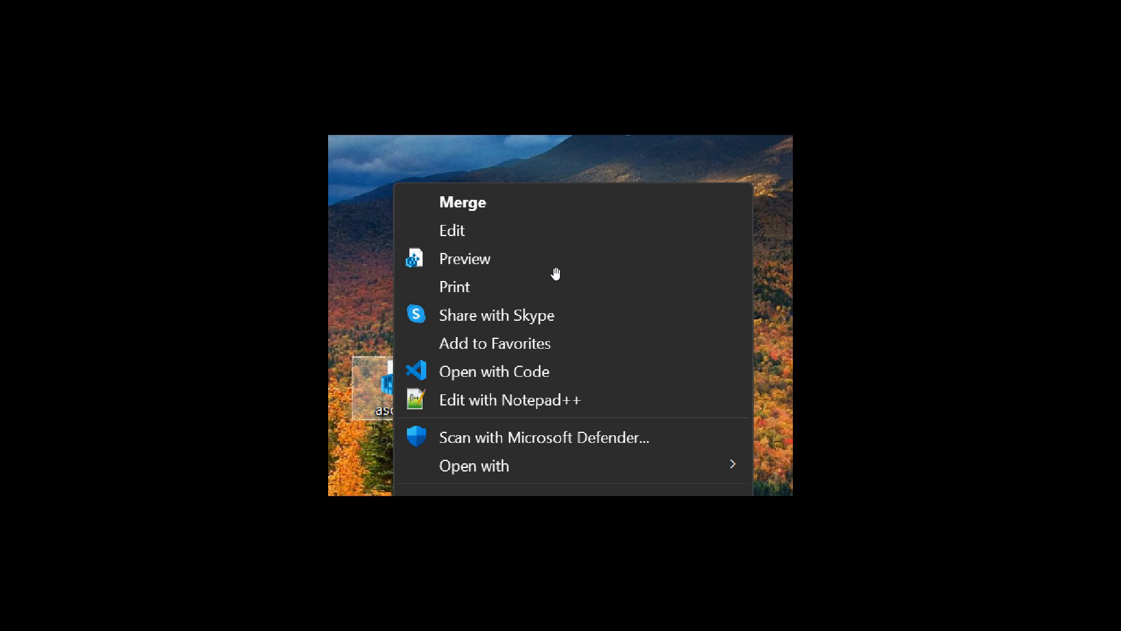
mouse_move(491, 259)
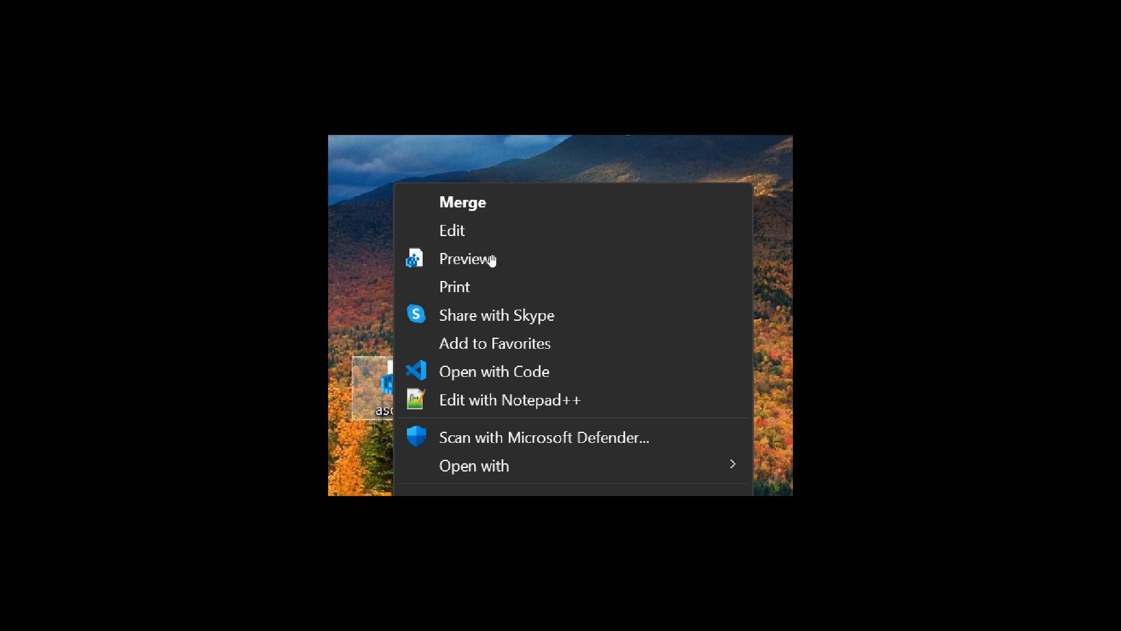
mouse_move(566, 271)
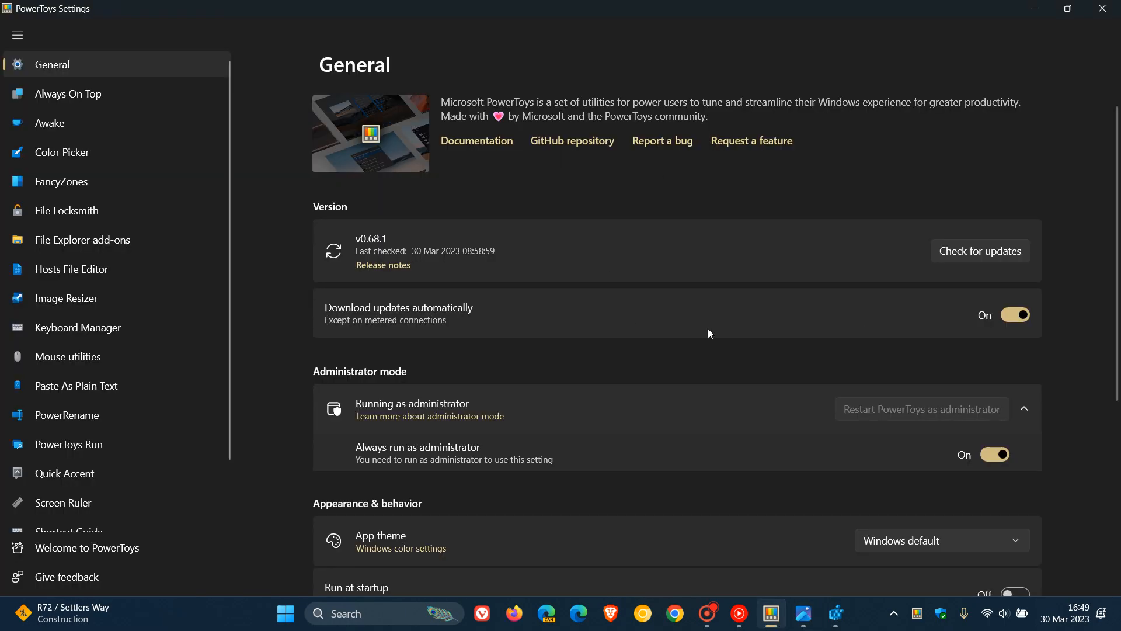
mouse_move(710, 216)
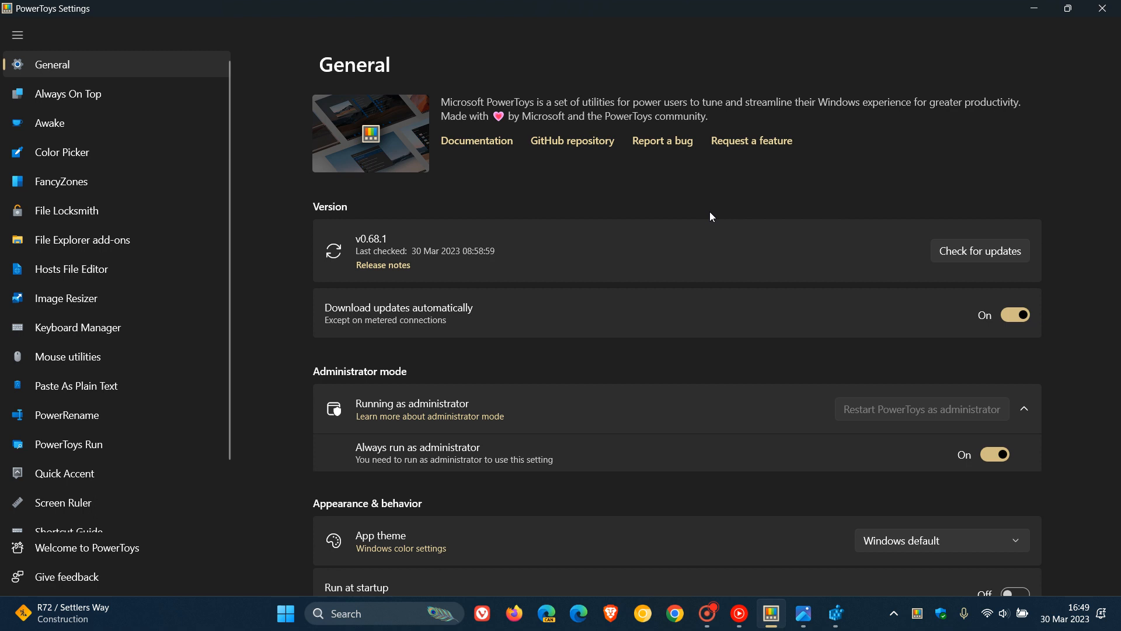
mouse_move(997, 38)
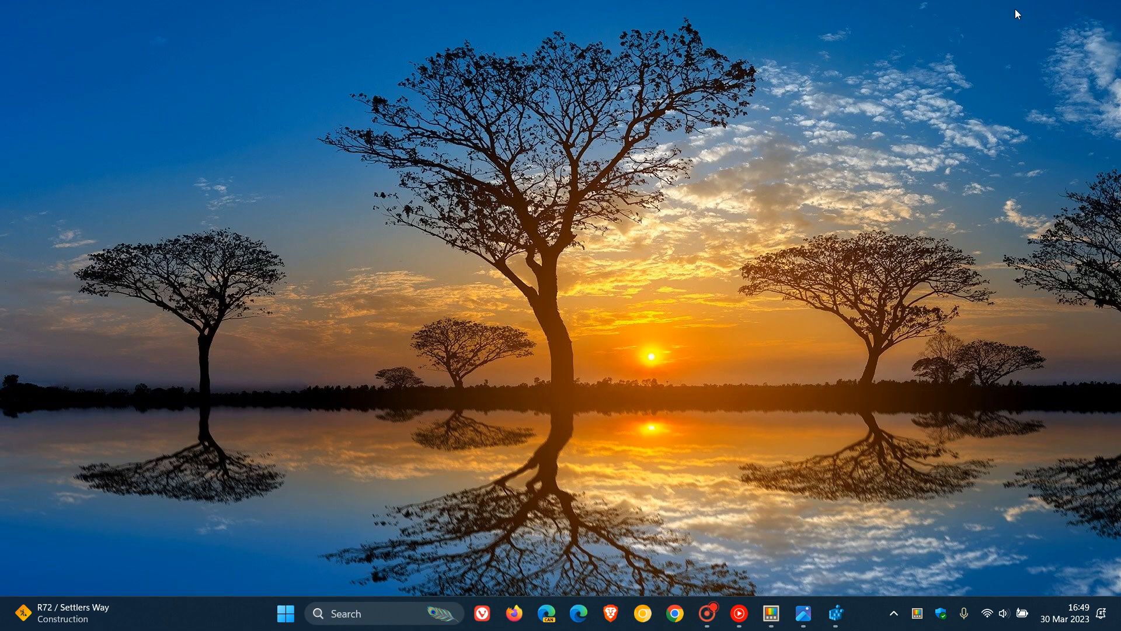
mouse_move(720, 287)
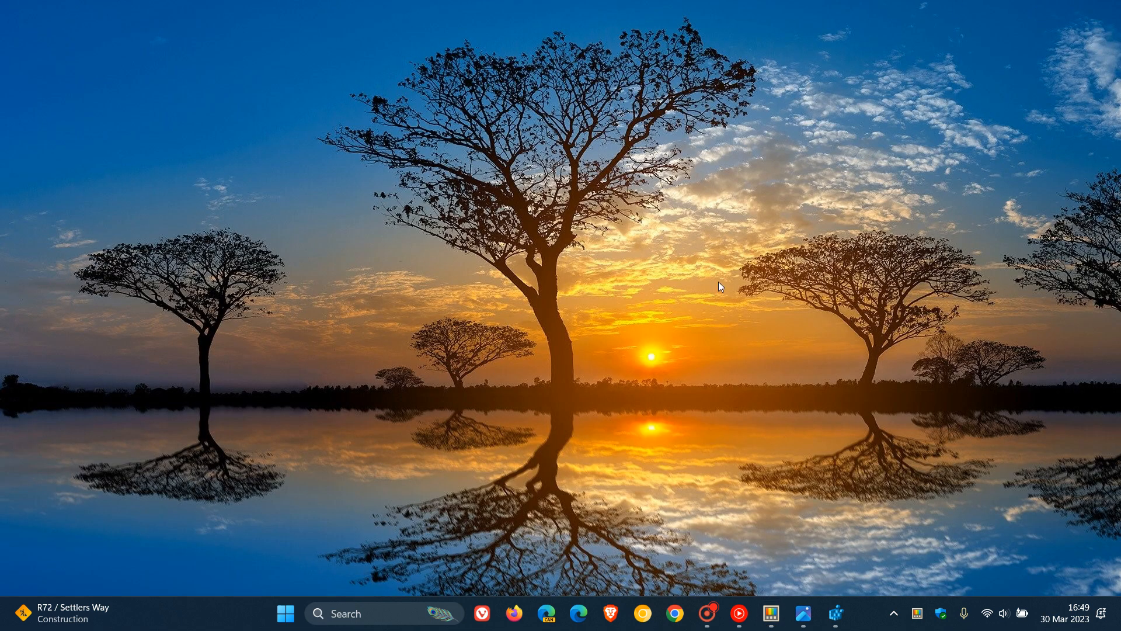